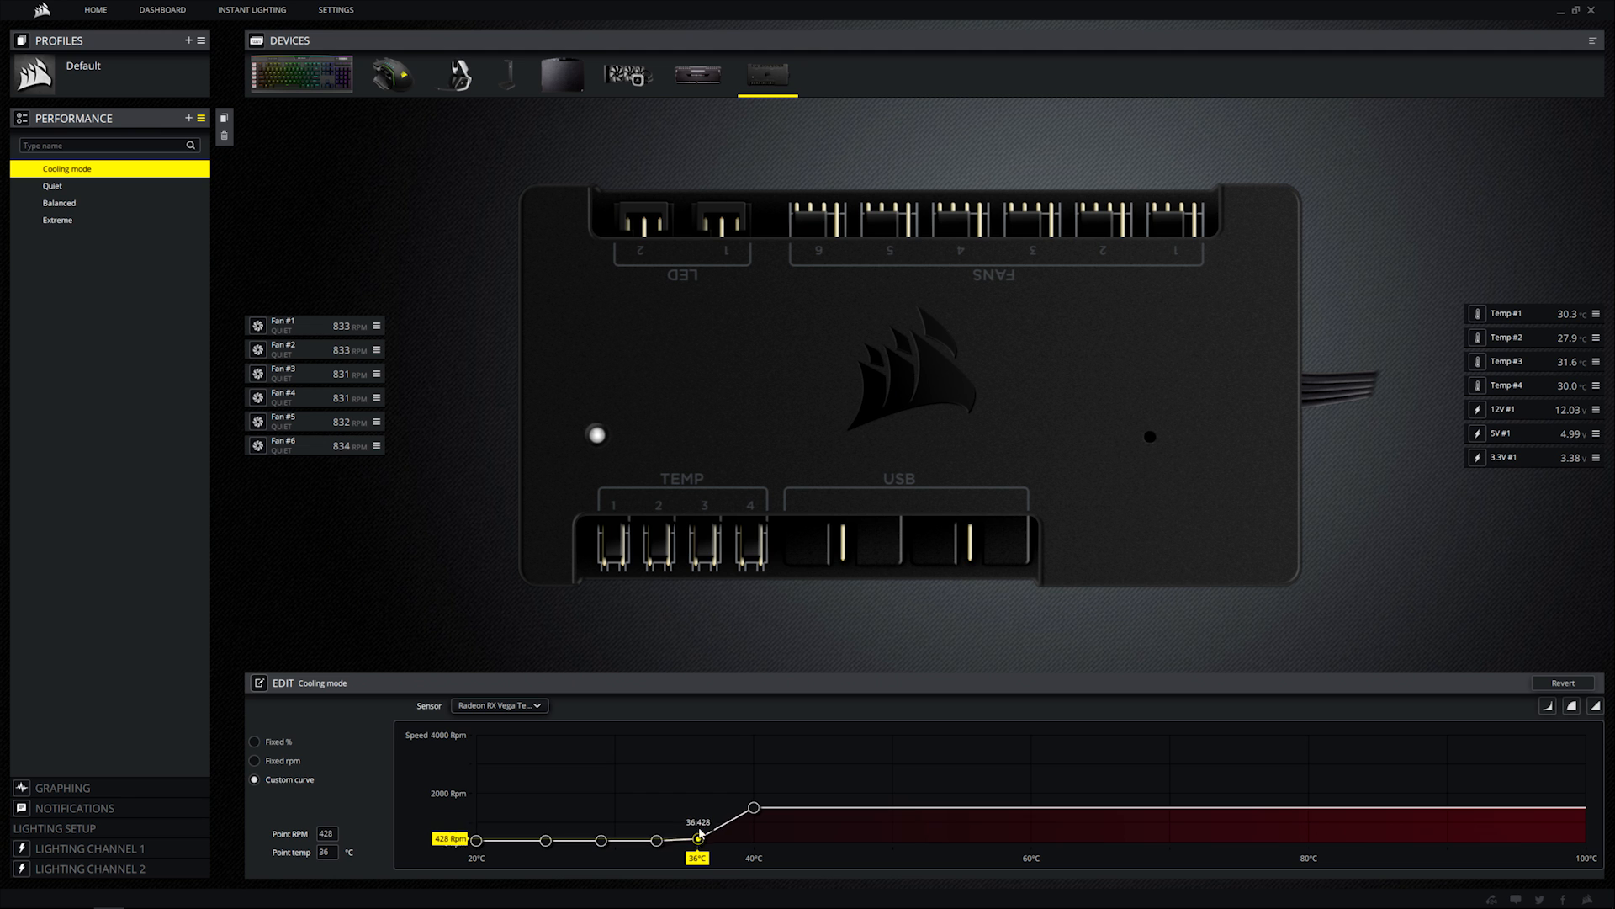
Step: Show the sensor dashboard as a CUE Space with live processor, motherboard, GPU and SSD readings
left_click(162, 10)
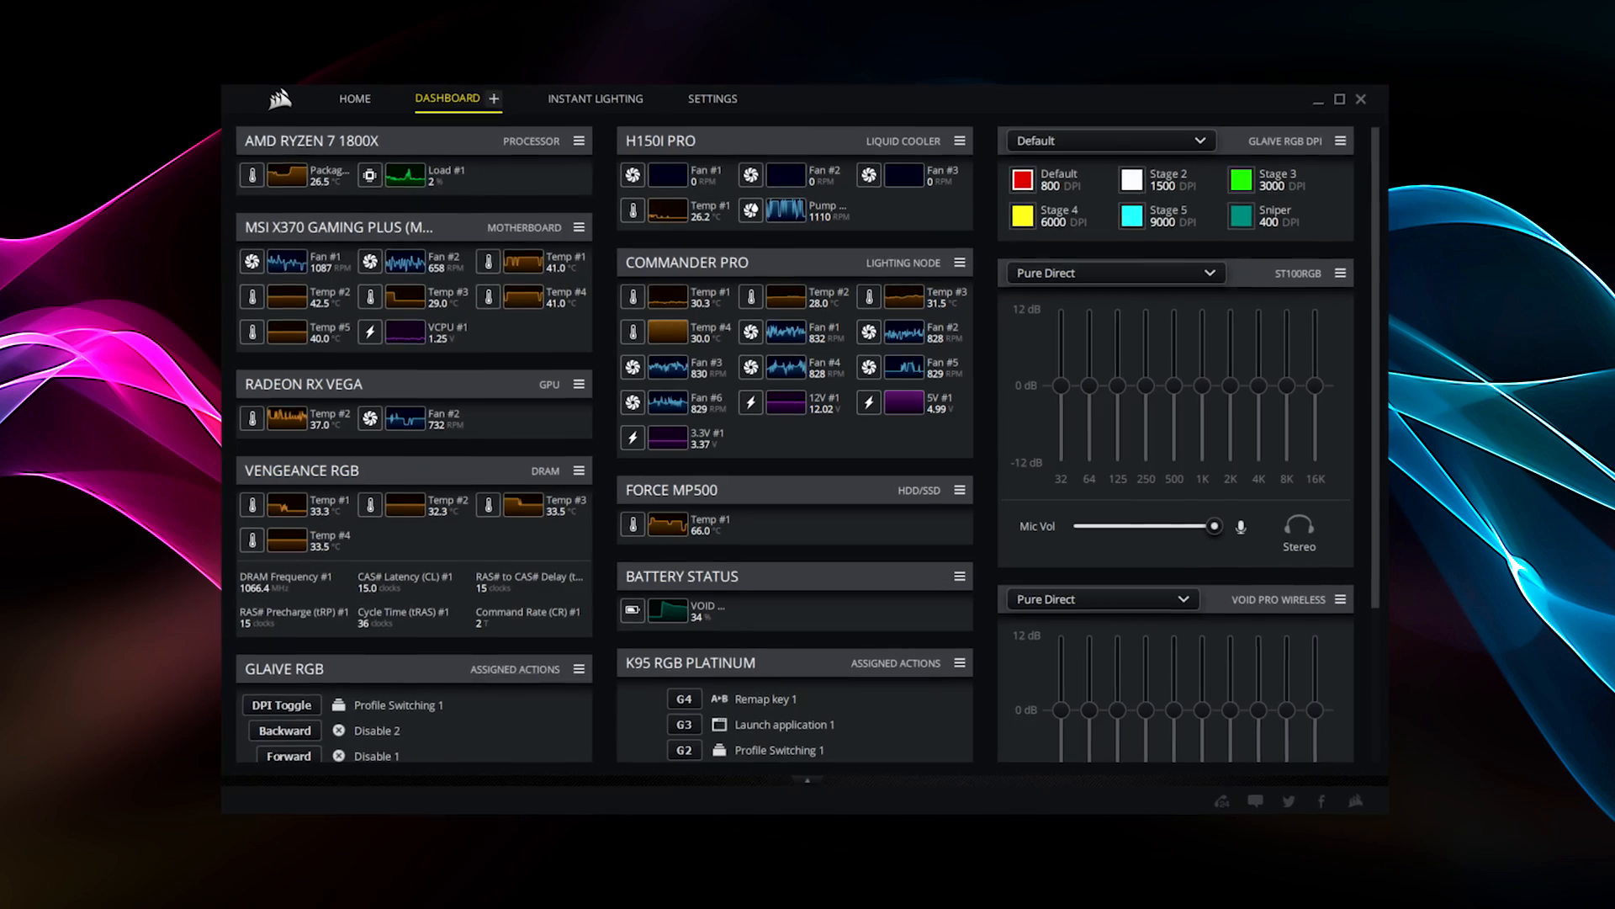
left_click(494, 100)
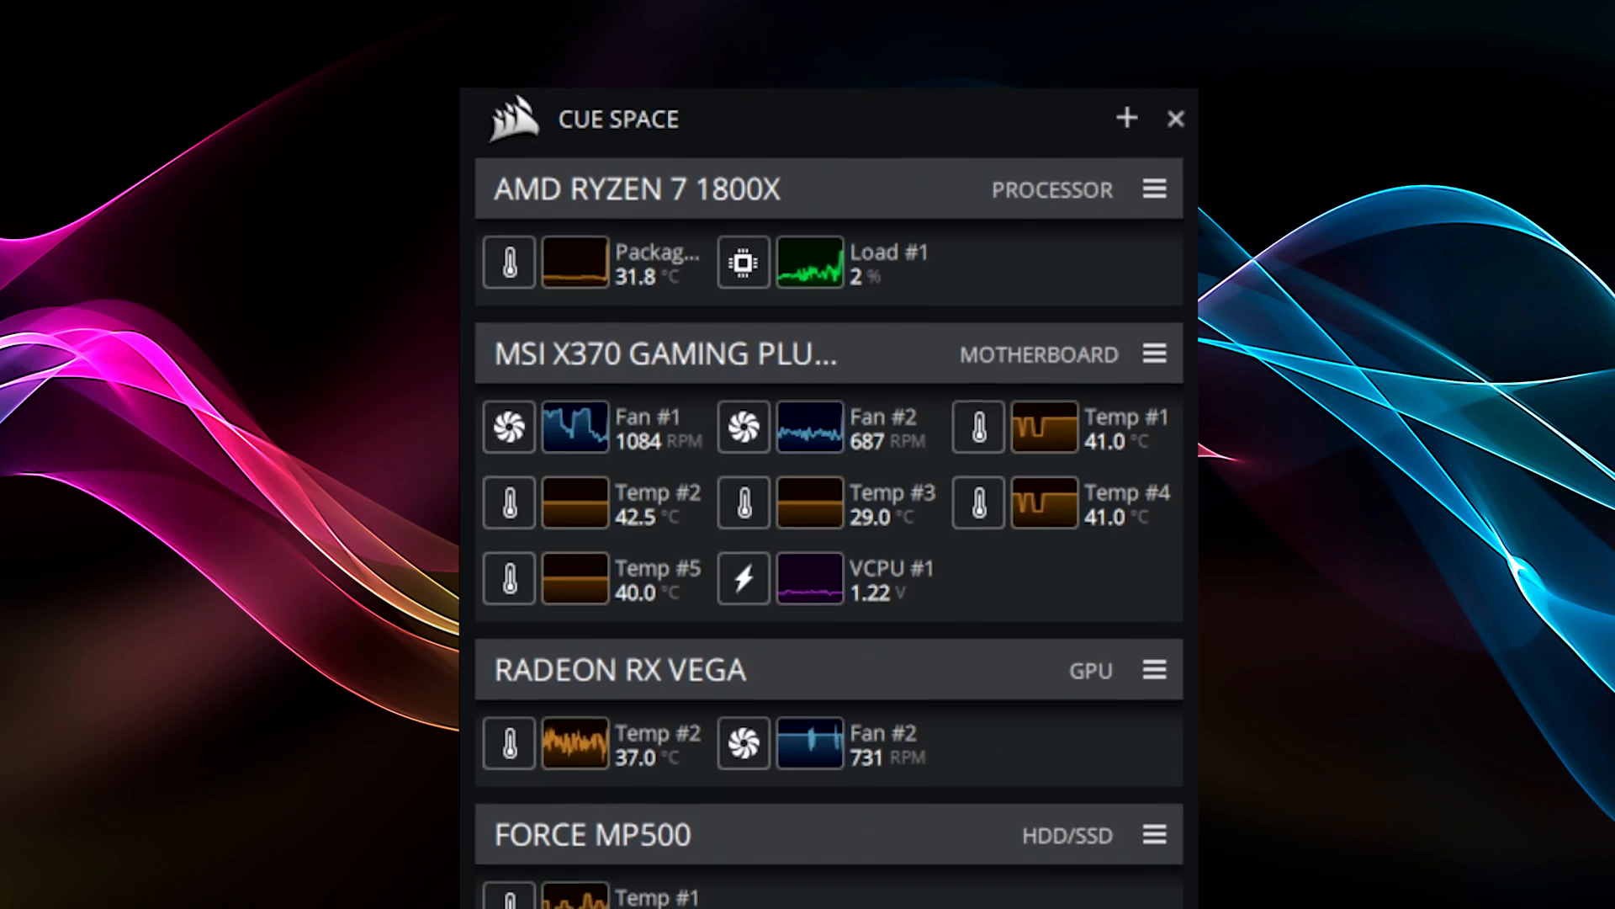
scroll("down", 3)
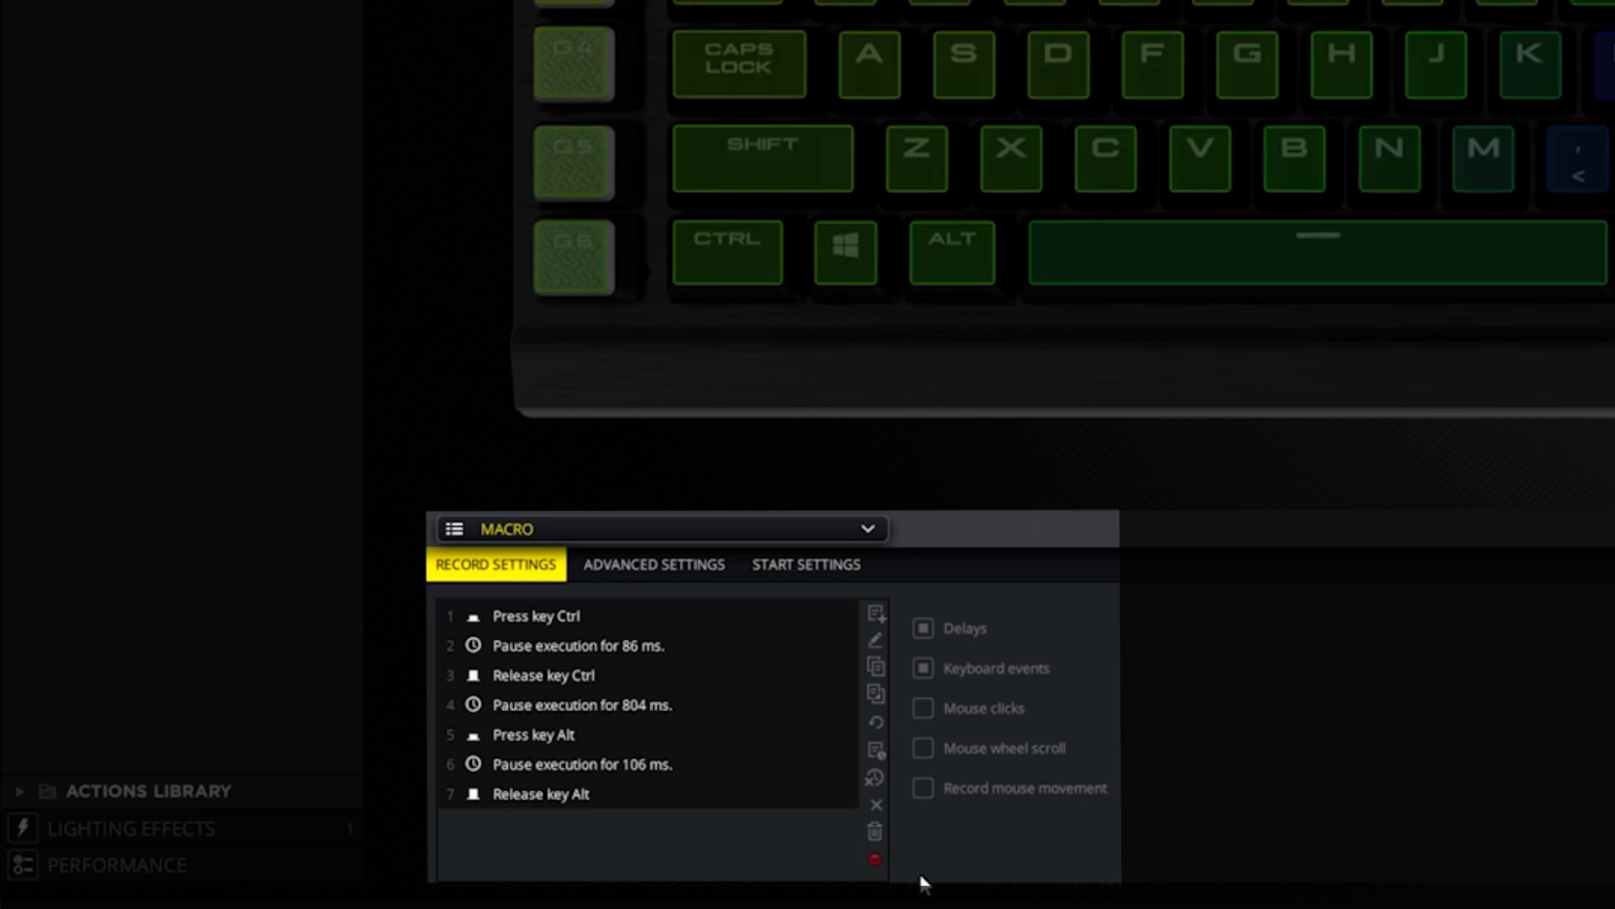
Step: Record a keyboard macro of Ctrl and Alt presses and releases with short pauses
left_click(873, 859)
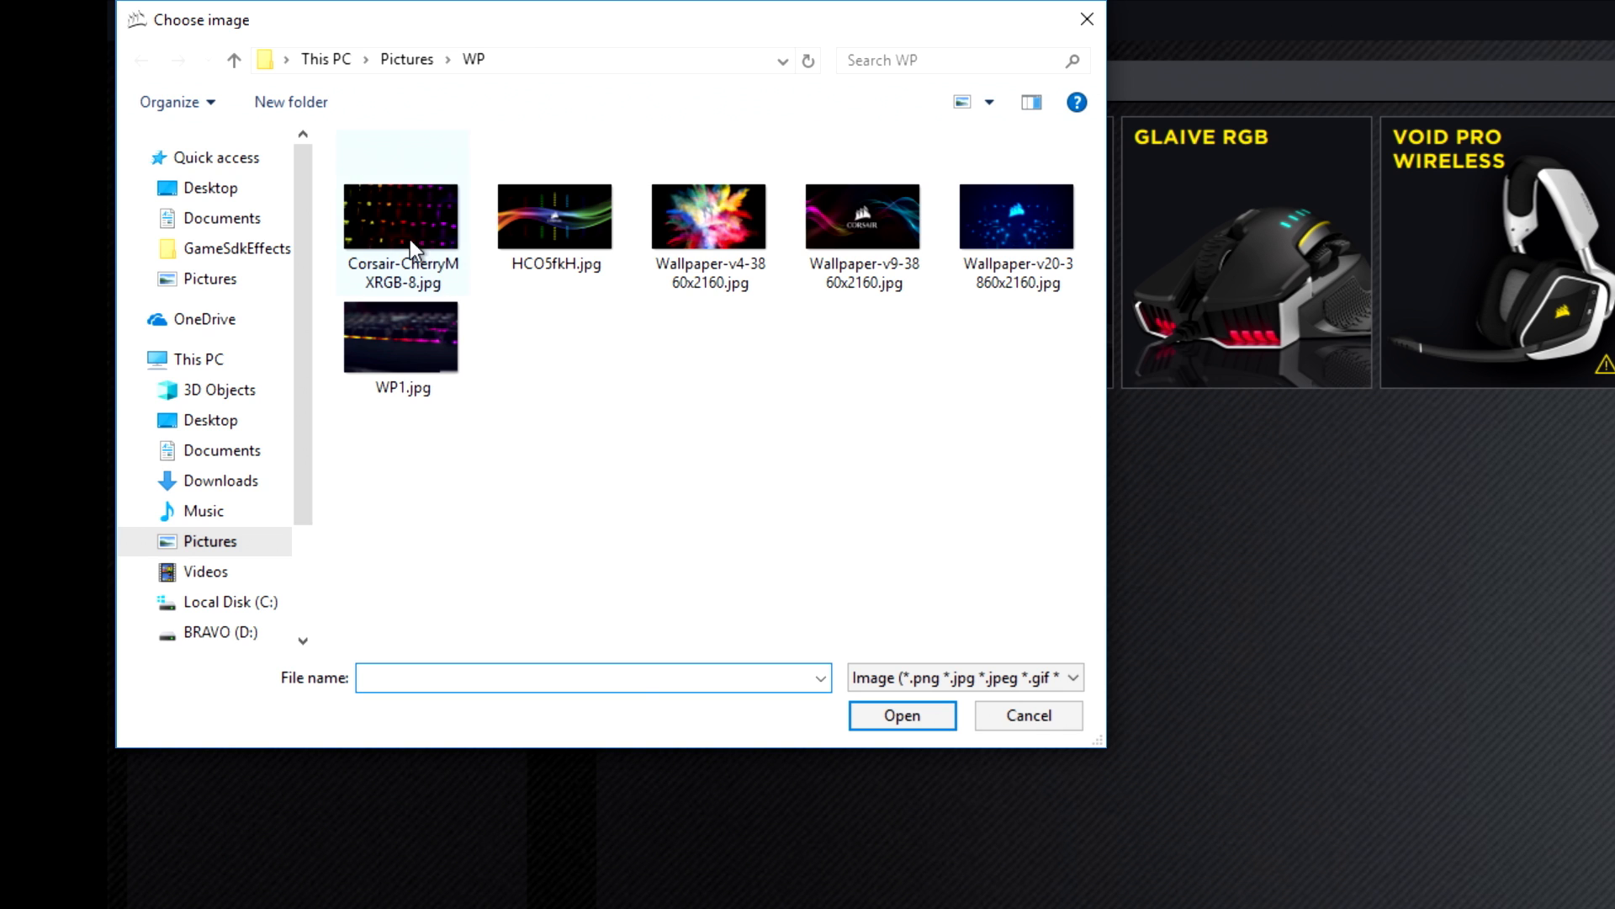
Step: Give the FPS profile the Cherry MX keyboard icon and the colourful powder-burst wallpaper background
left_click(901, 715)
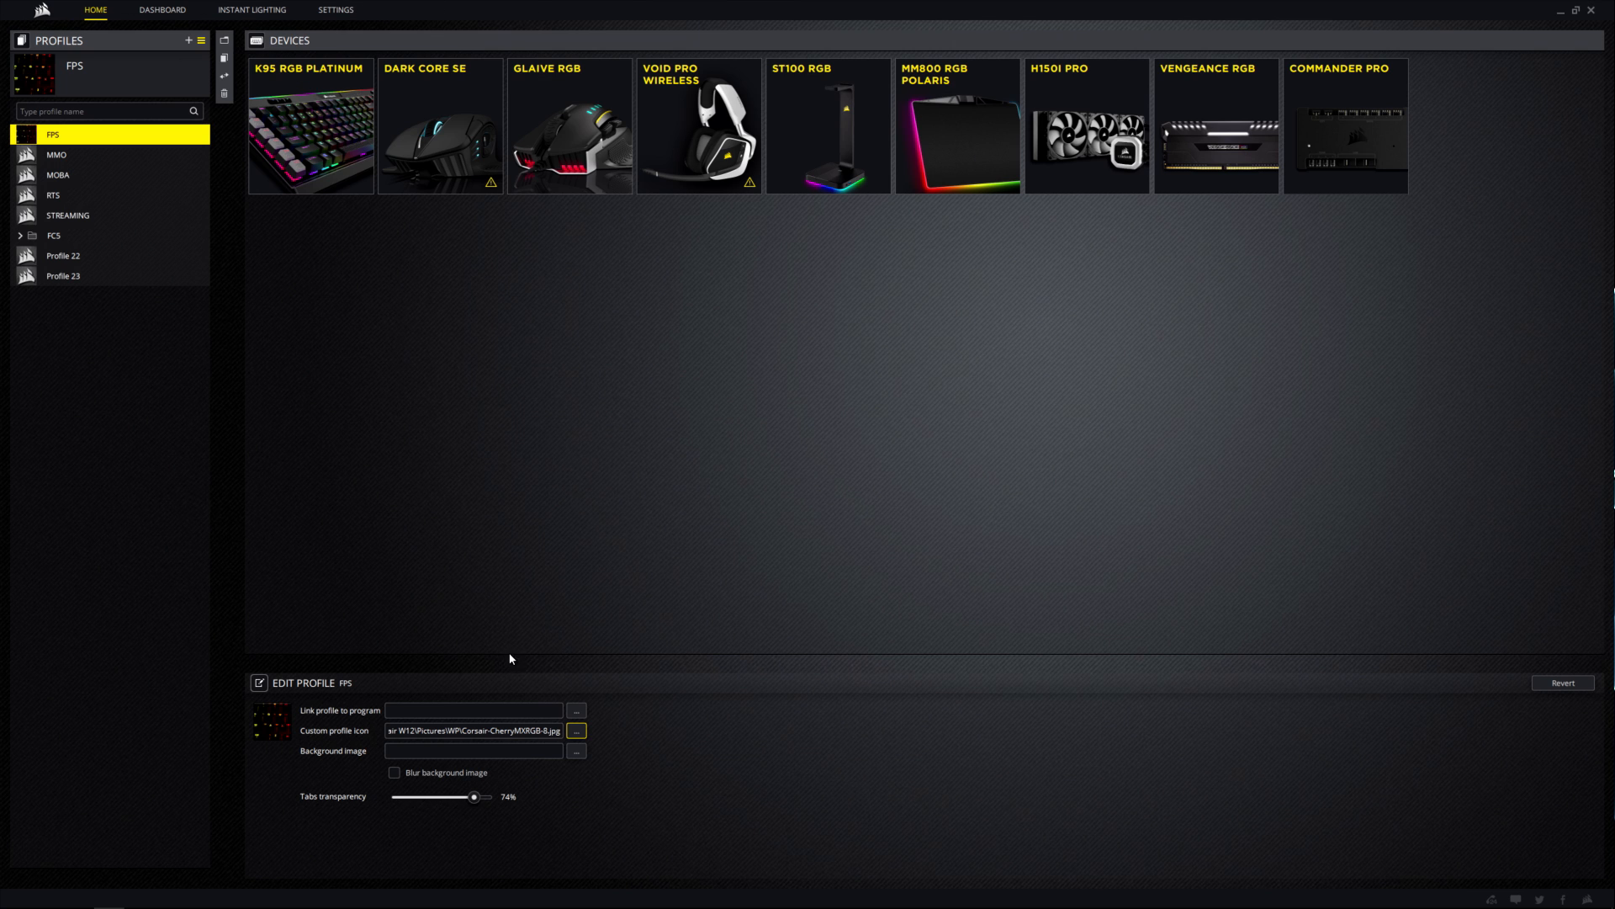
left_click(576, 730)
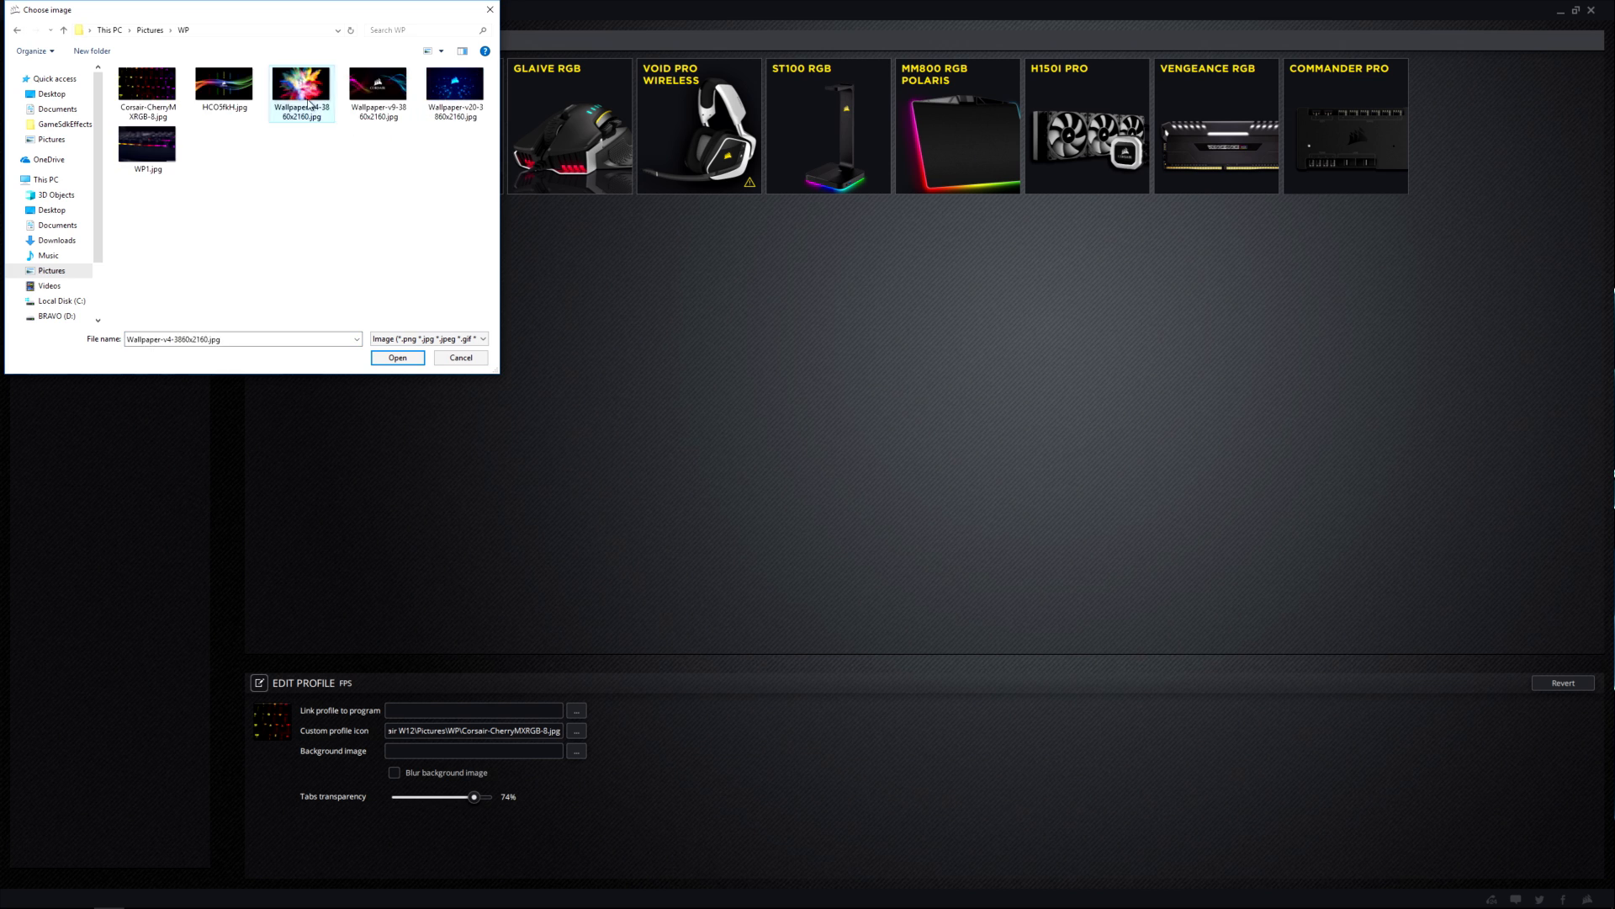
left_click(397, 357)
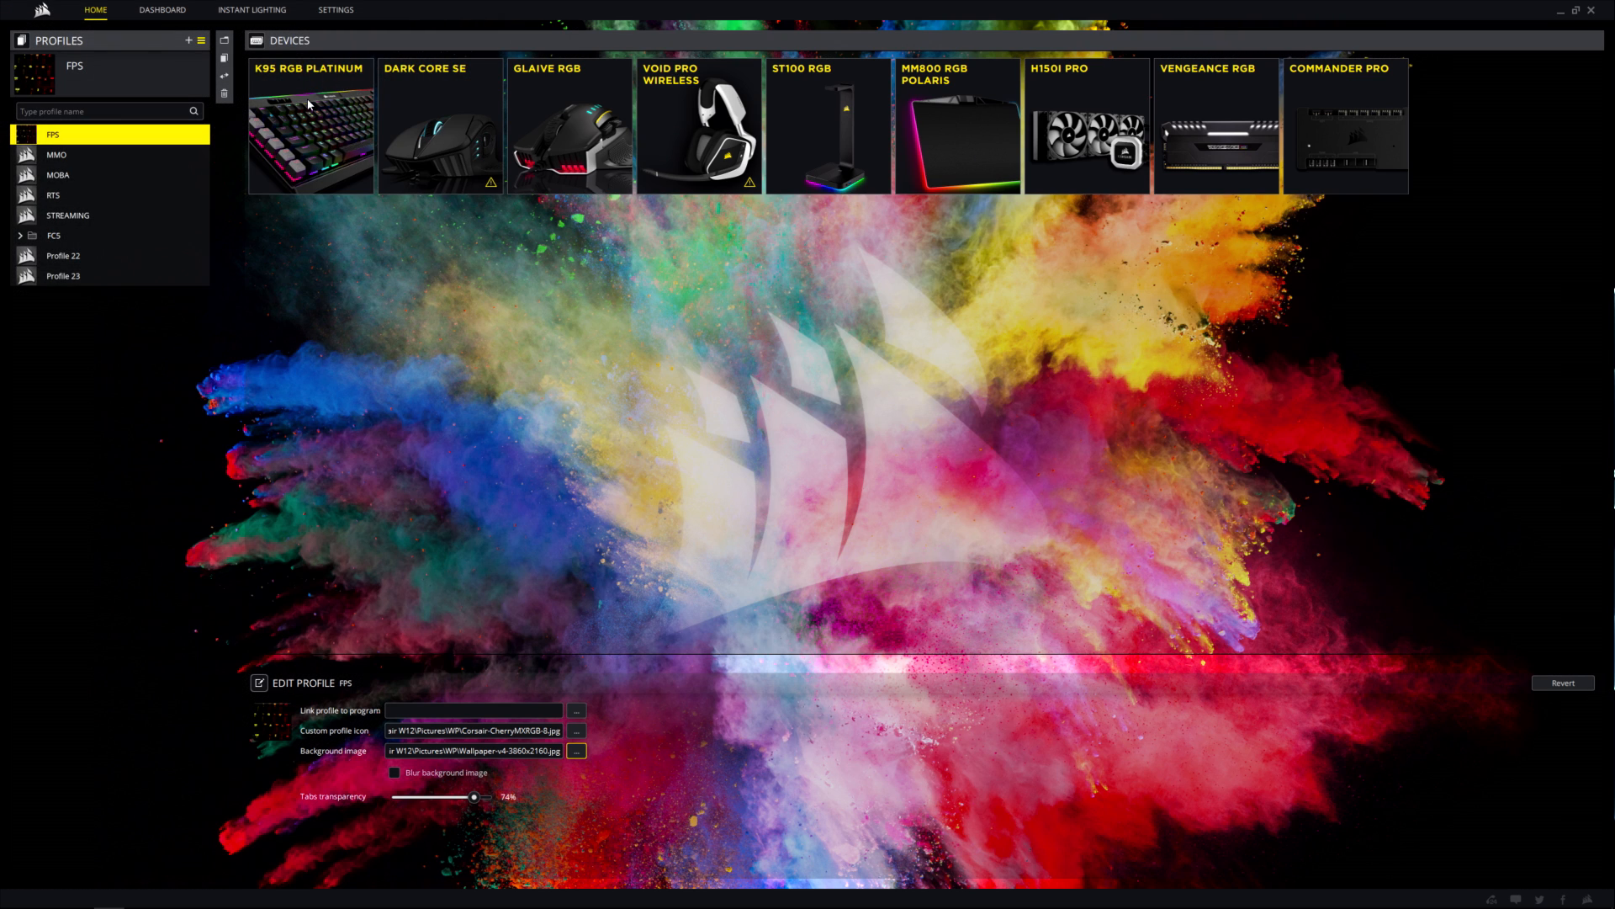